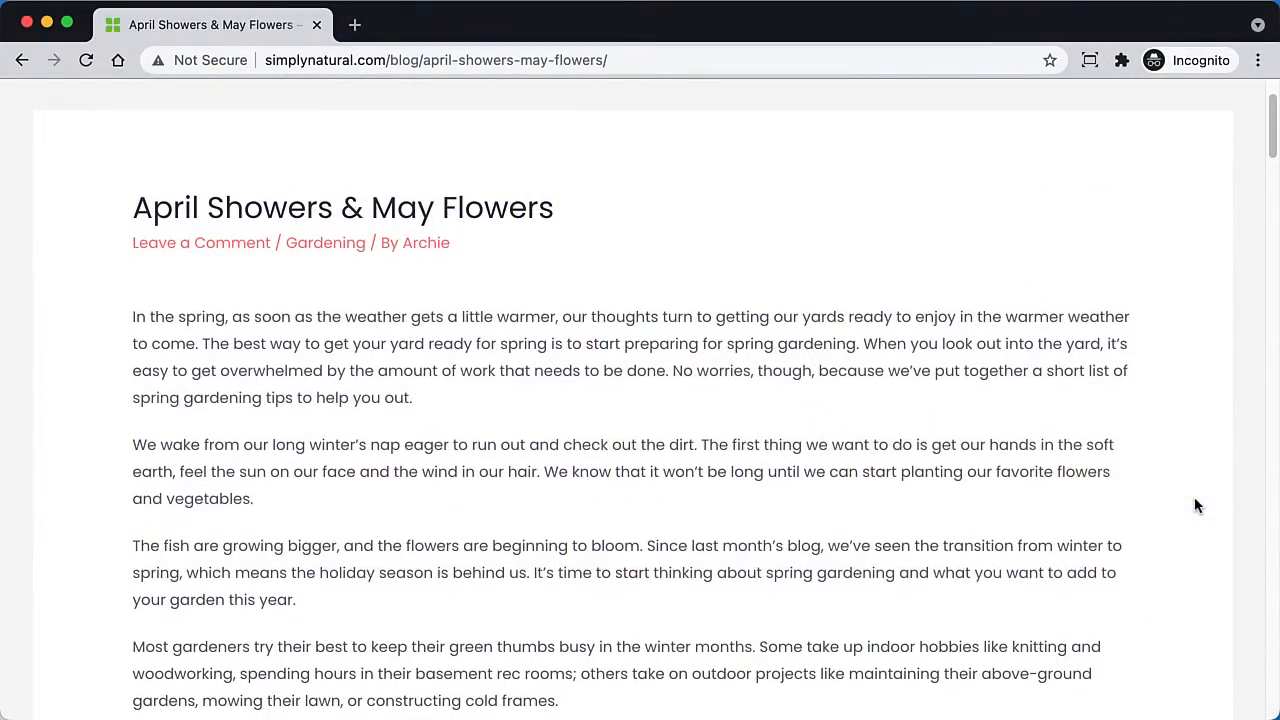
Browse the blog until the Gardening Monthly popup appears and enter the name 'Archie OptinMons'
{"action": "scroll", "scroll_direction": "down", "scroll_amount": 3}
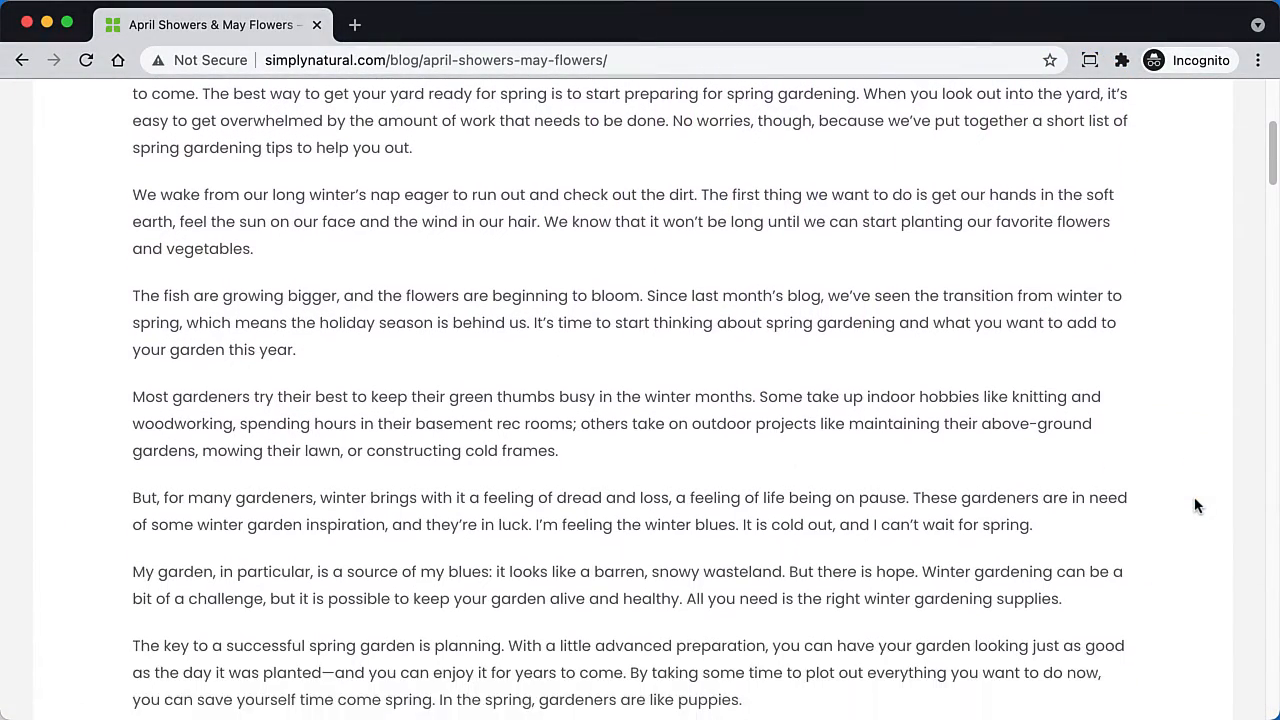
{"action": "scroll", "scroll_direction": "down", "scroll_amount": 3}
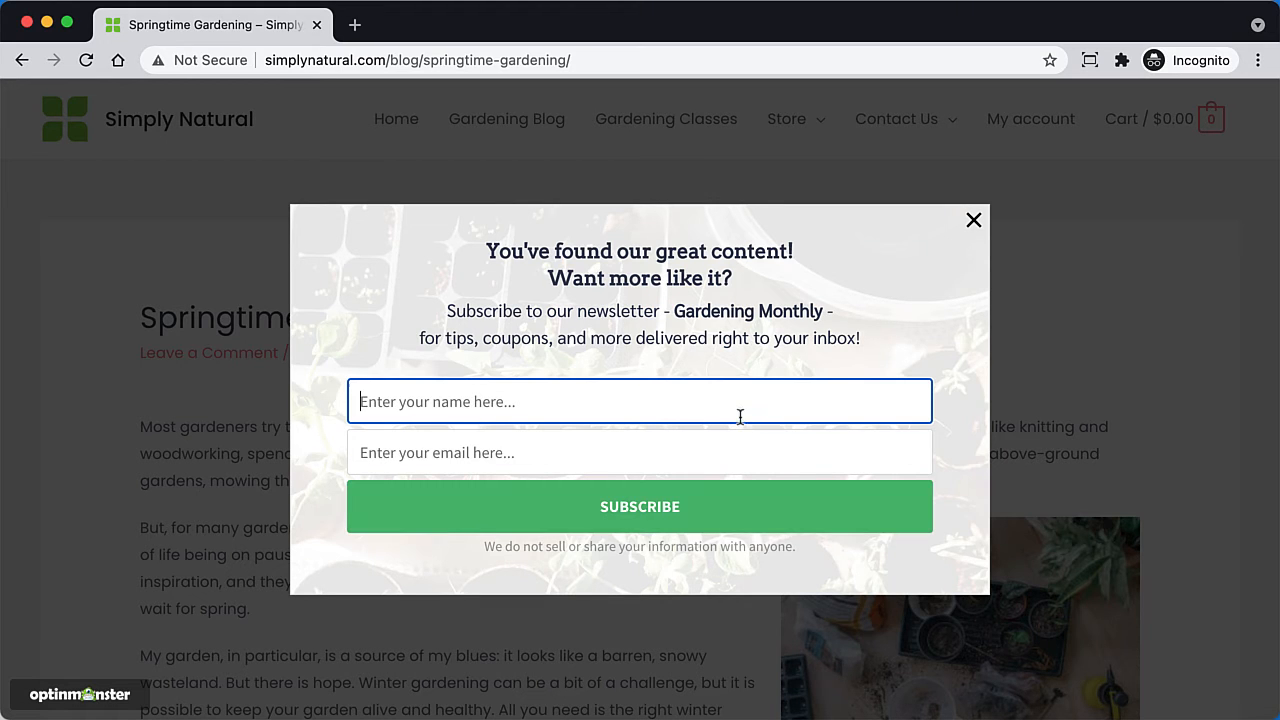
{"action": "type", "text": "Arch"}
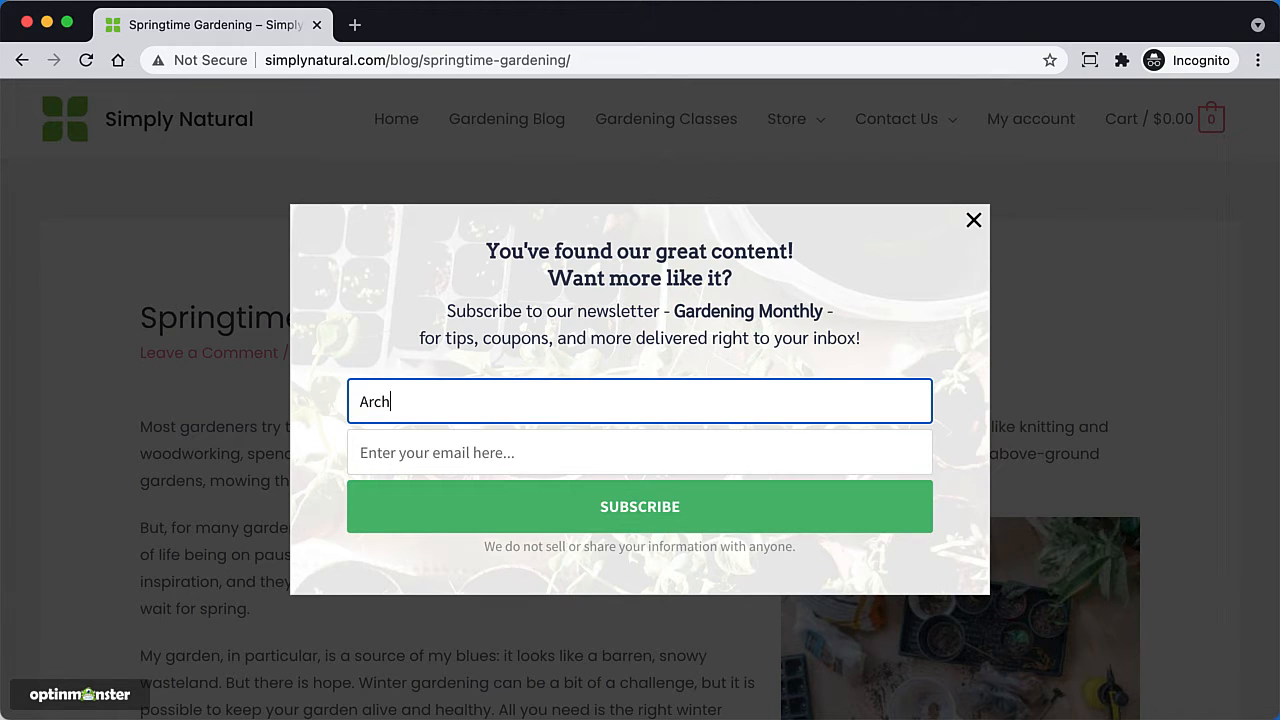
{"action": "type", "text": "ie OptinMons"}
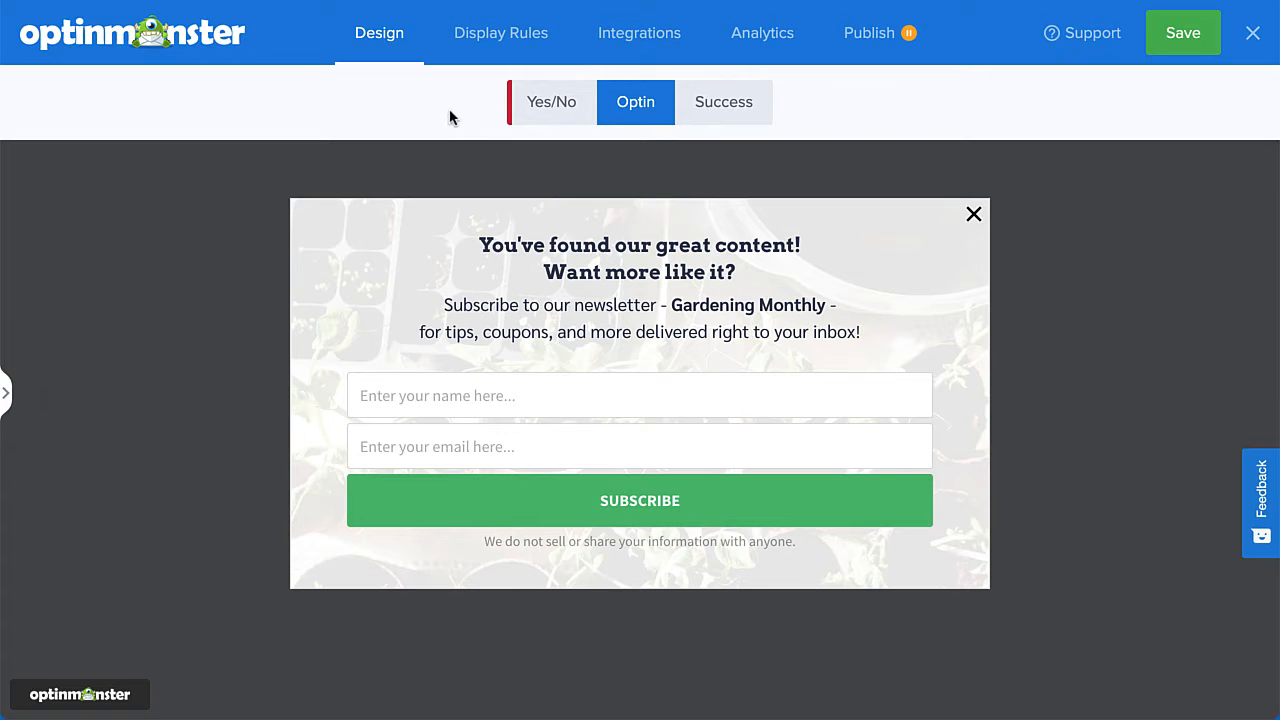
Set the display condition to 'pages viewed' is at least 3
{"action": "left_click", "coordinate": [500, 33]}
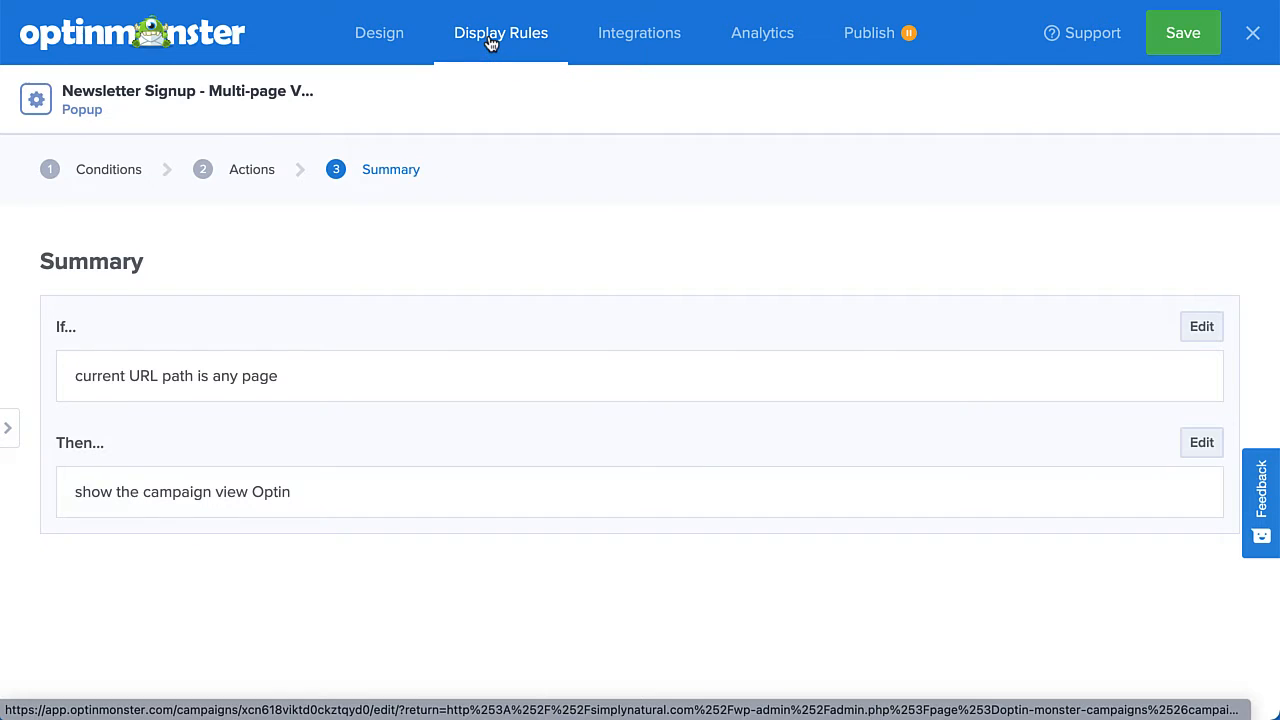
{"action": "left_click", "coordinate": [108, 169]}
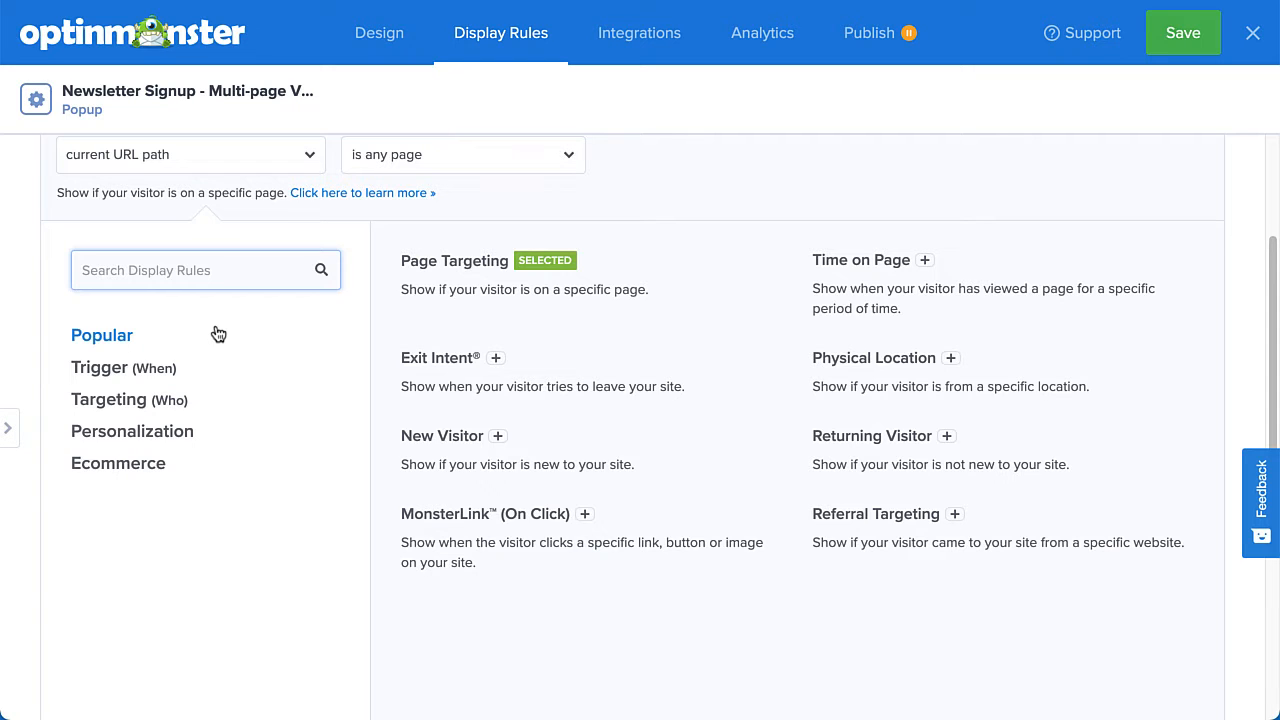
{"action": "left_click", "coordinate": [132, 431]}
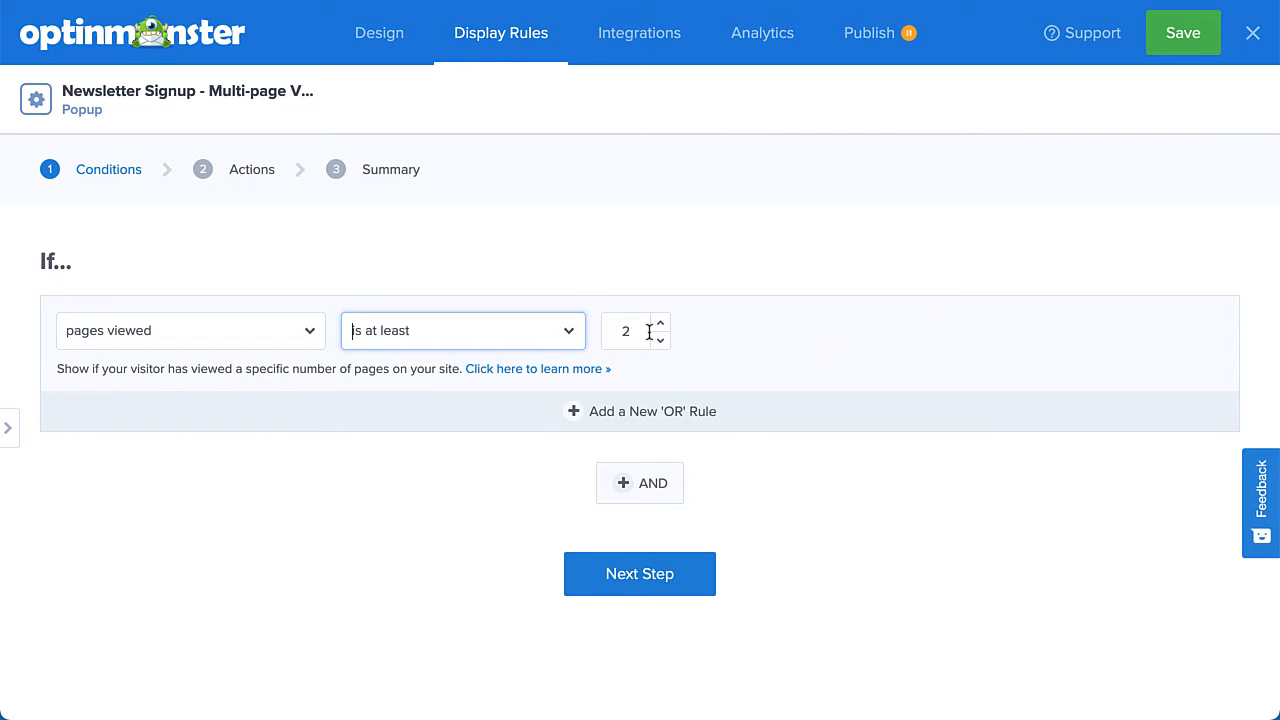
{"action": "left_click", "coordinate": [463, 330]}
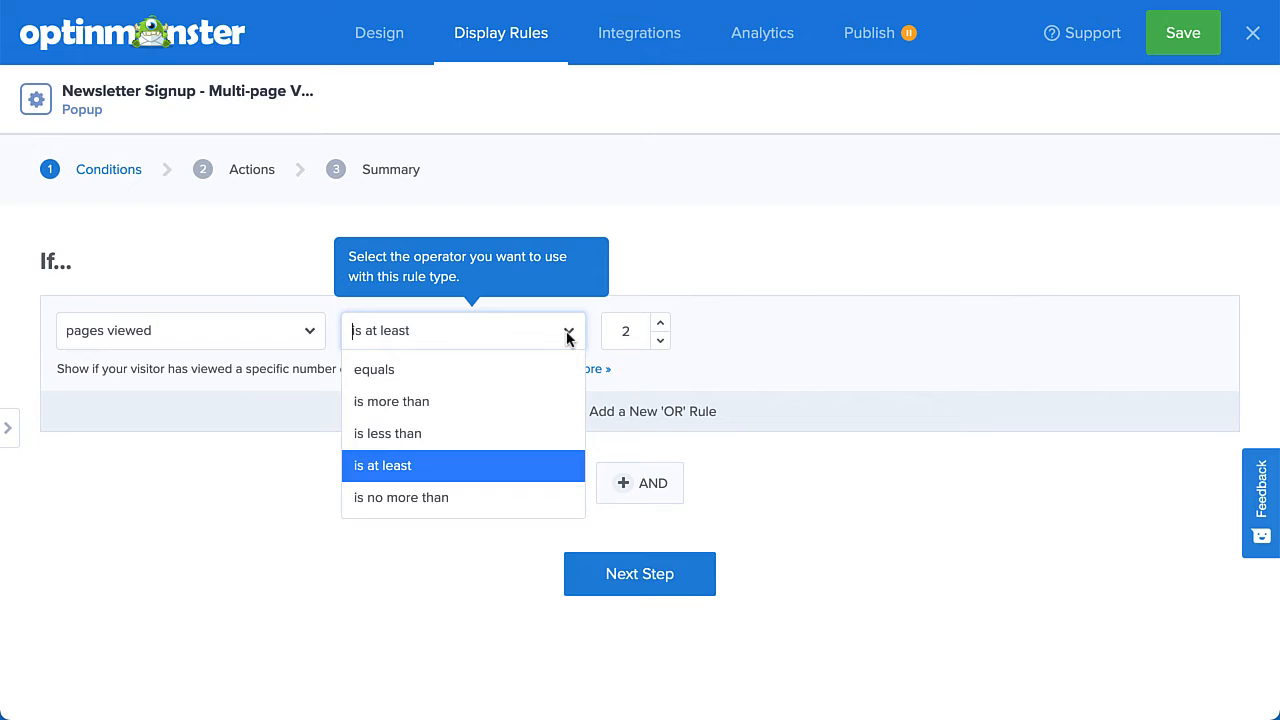
{"action": "left_click", "coordinate": [382, 465]}
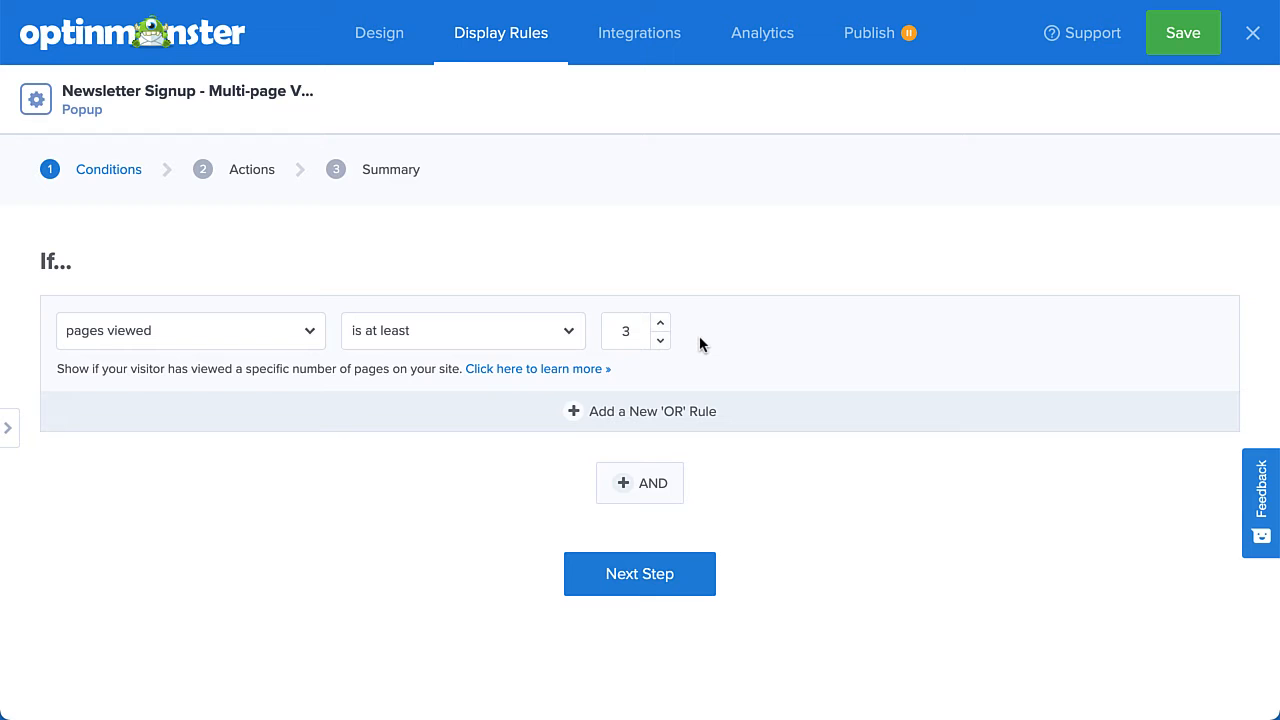
{"action": "mouse_move", "coordinate": [658, 451]}
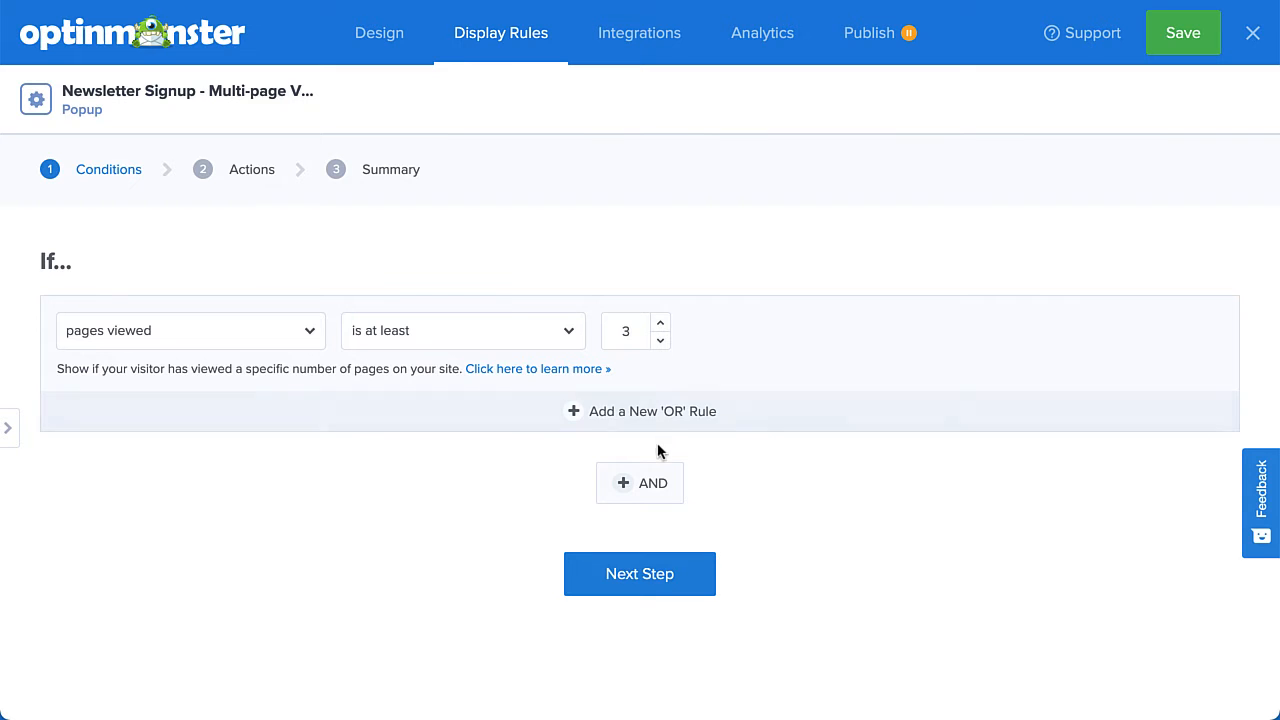
Add an AND condition: current URL path contains 'blog'
{"action": "left_click", "coordinate": [639, 483]}
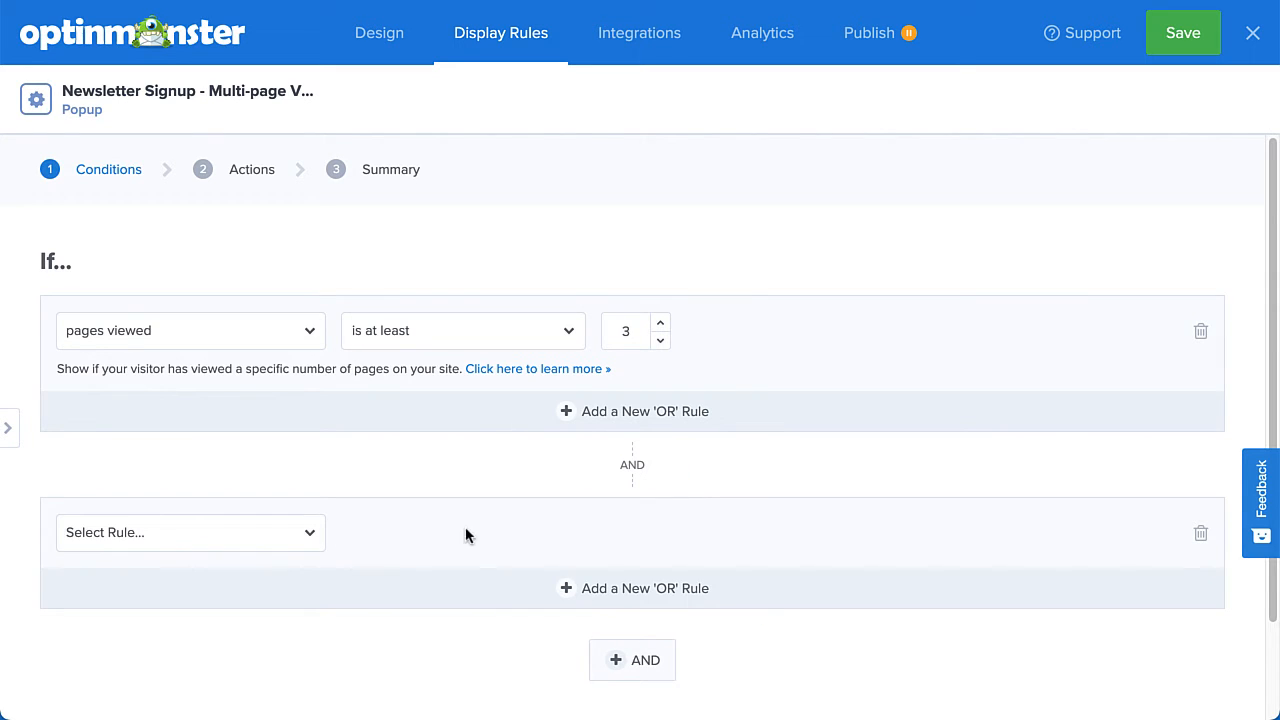
{"action": "left_click", "coordinate": [190, 532]}
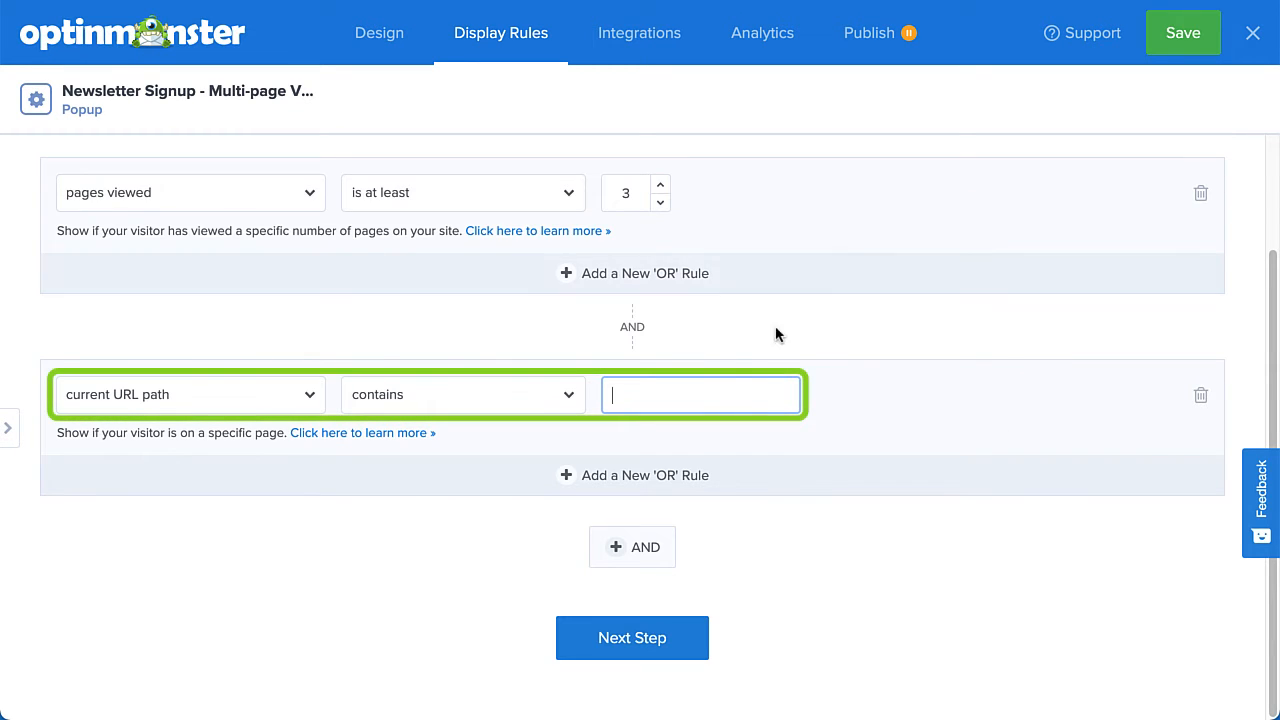
{"action": "type", "text": "blog"}
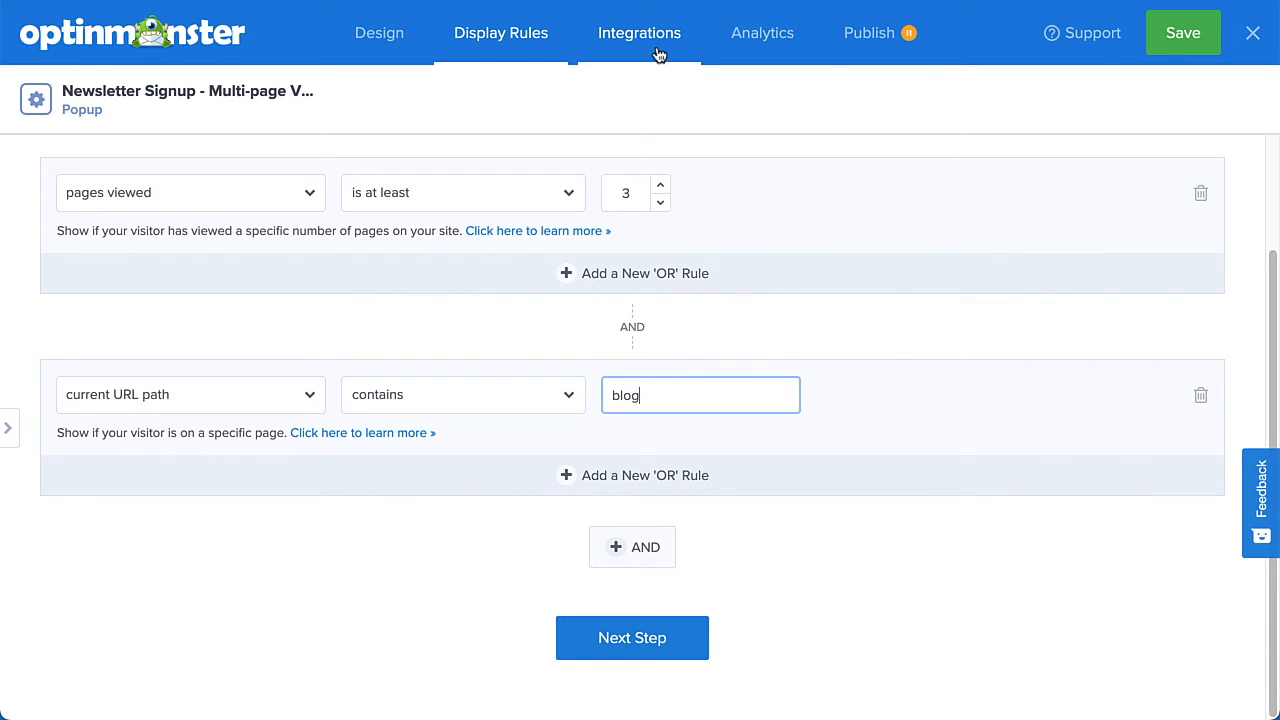
Add a Constant Contact integration, linking the account and choosing the subscriber list
{"action": "left_click", "coordinate": [639, 33]}
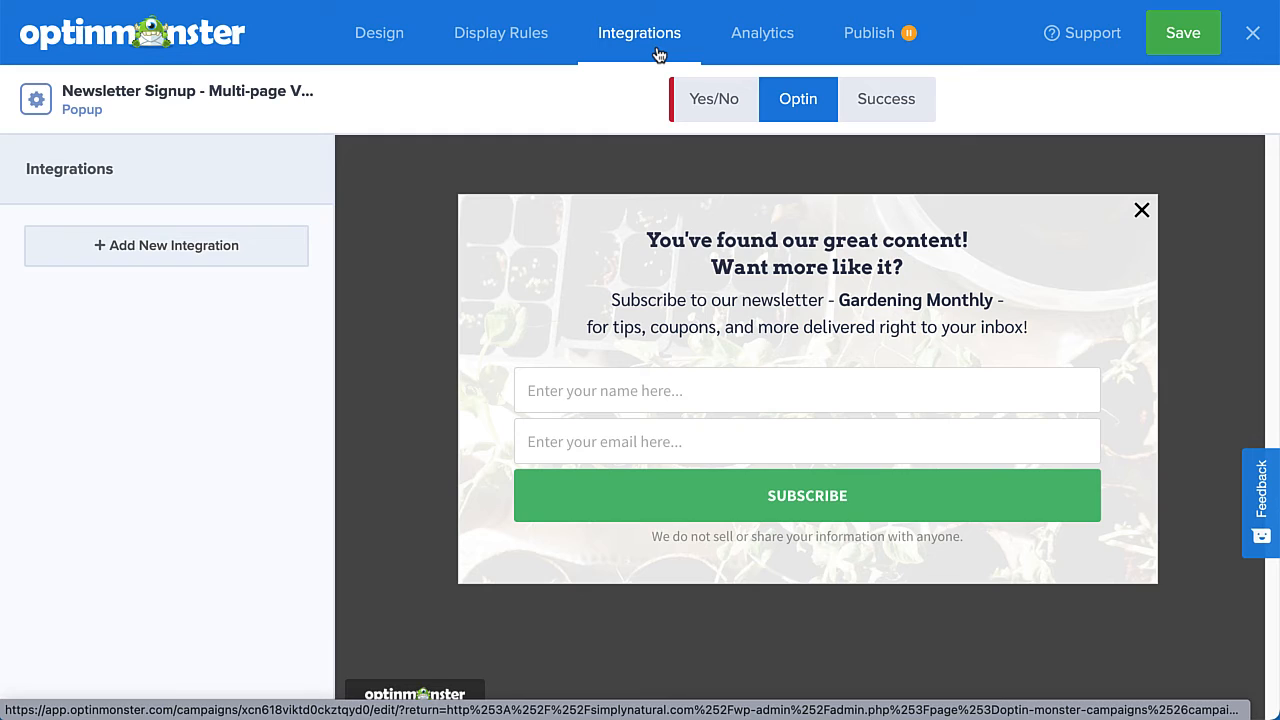
{"action": "mouse_move", "coordinate": [332, 220]}
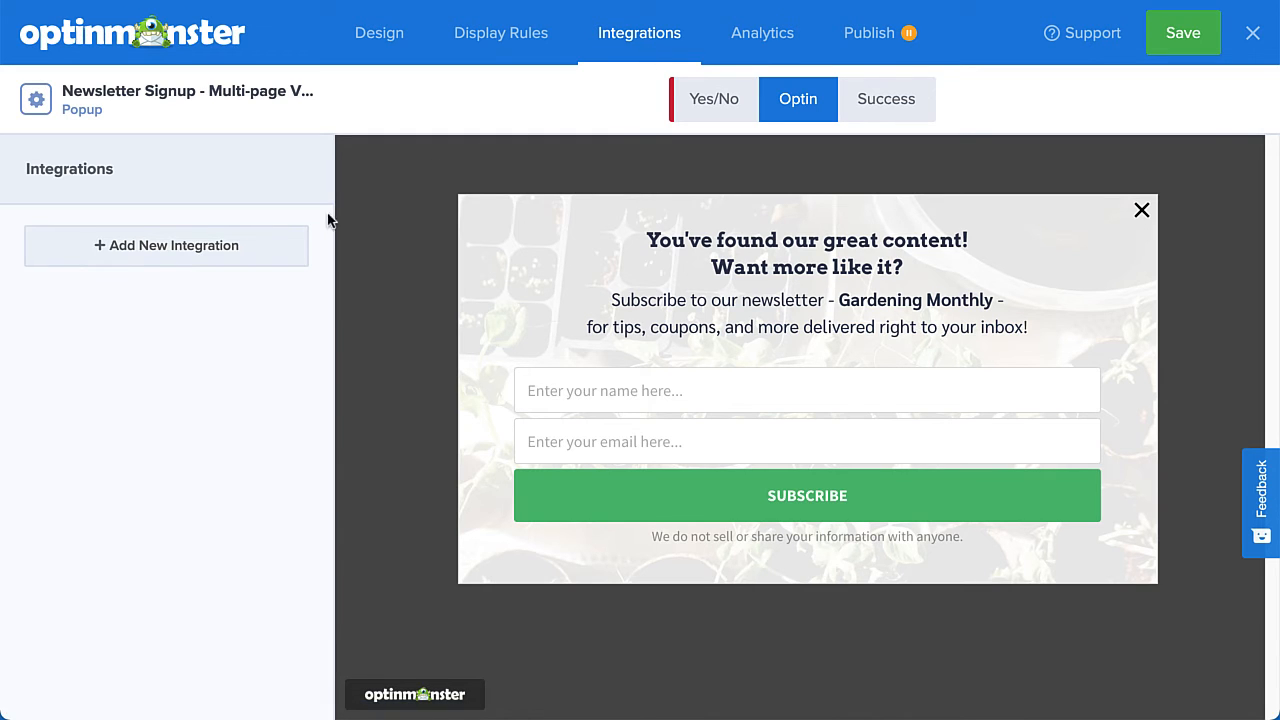
{"action": "left_click", "coordinate": [166, 245]}
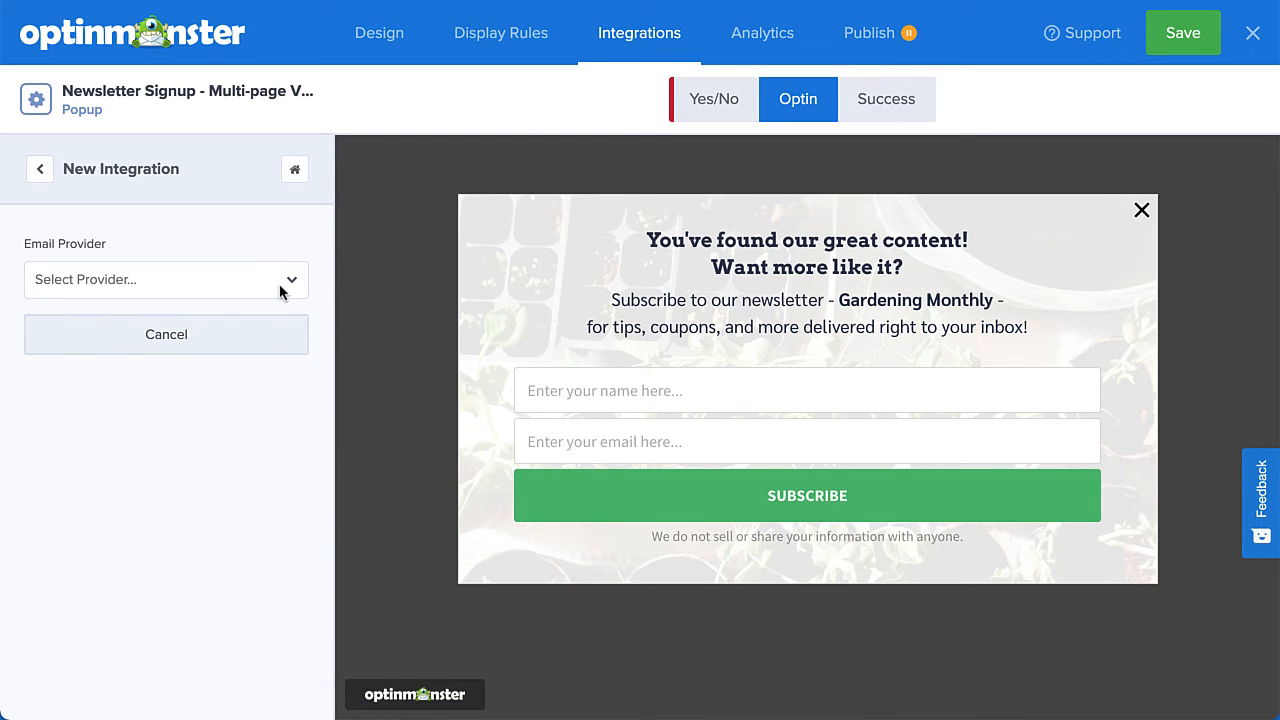
{"action": "left_click", "coordinate": [160, 279]}
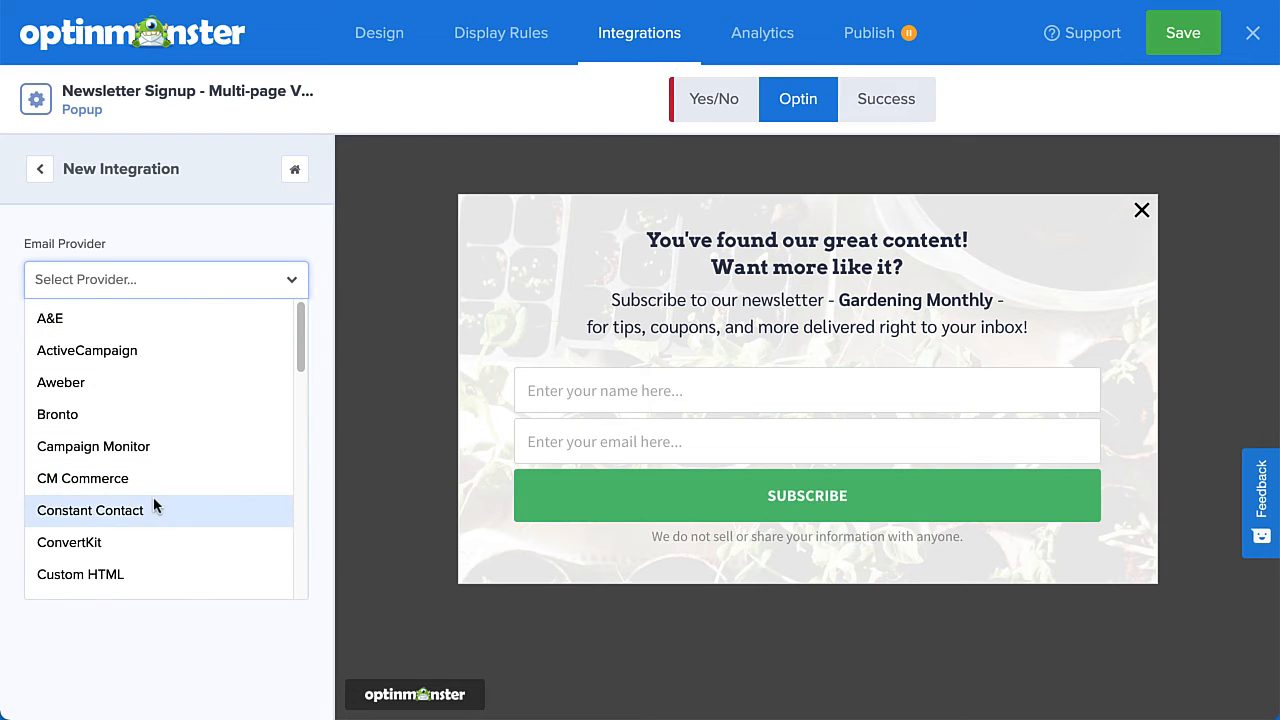
{"action": "left_click", "coordinate": [90, 510]}
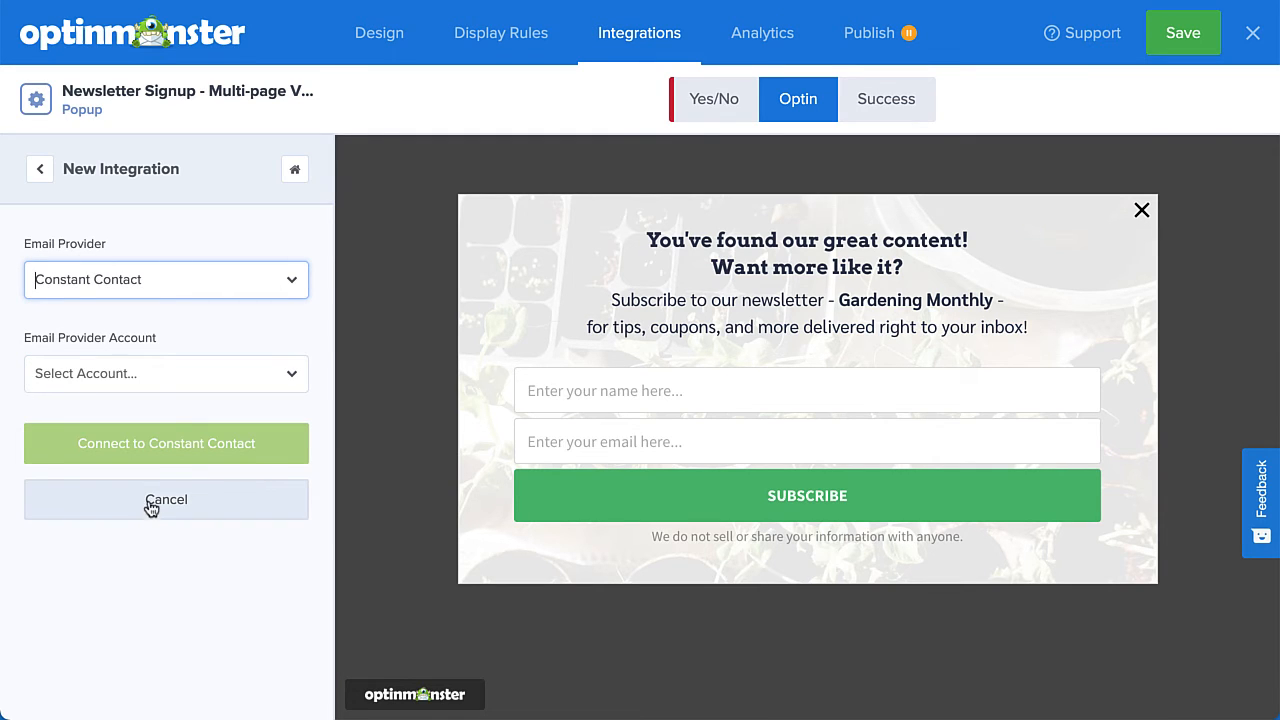
{"action": "left_click", "coordinate": [166, 373]}
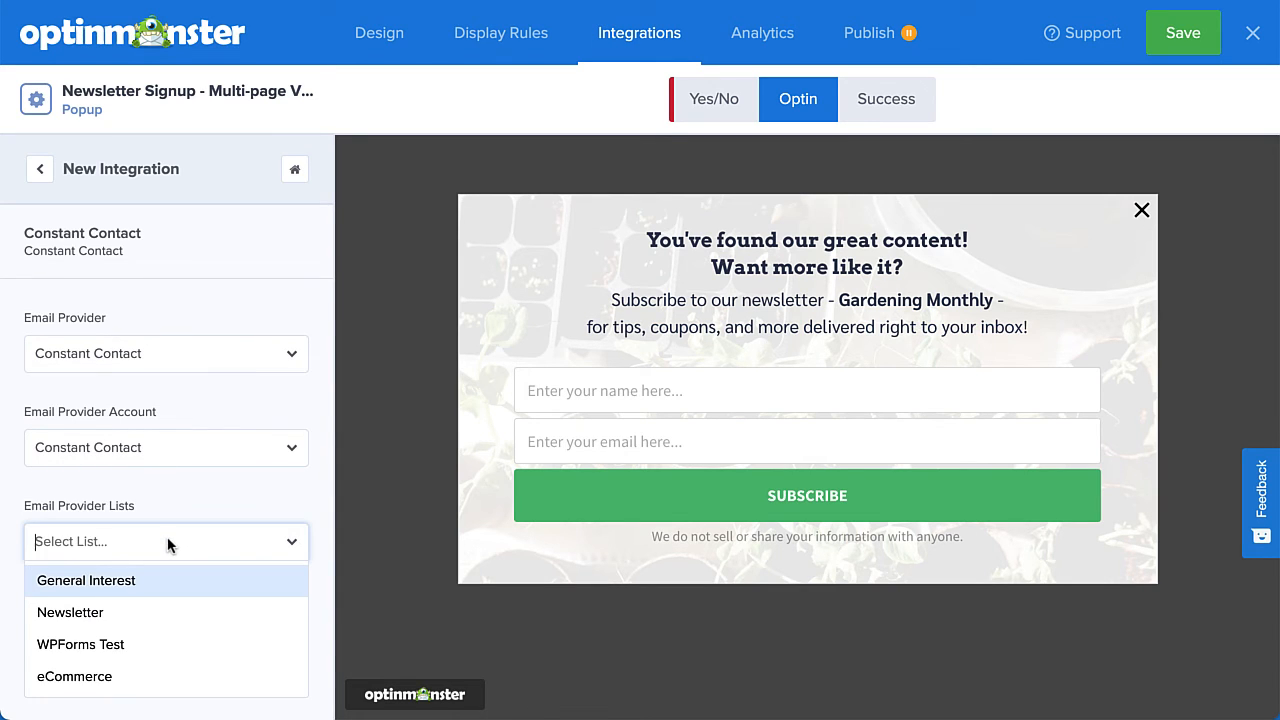
{"action": "left_click", "coordinate": [70, 612]}
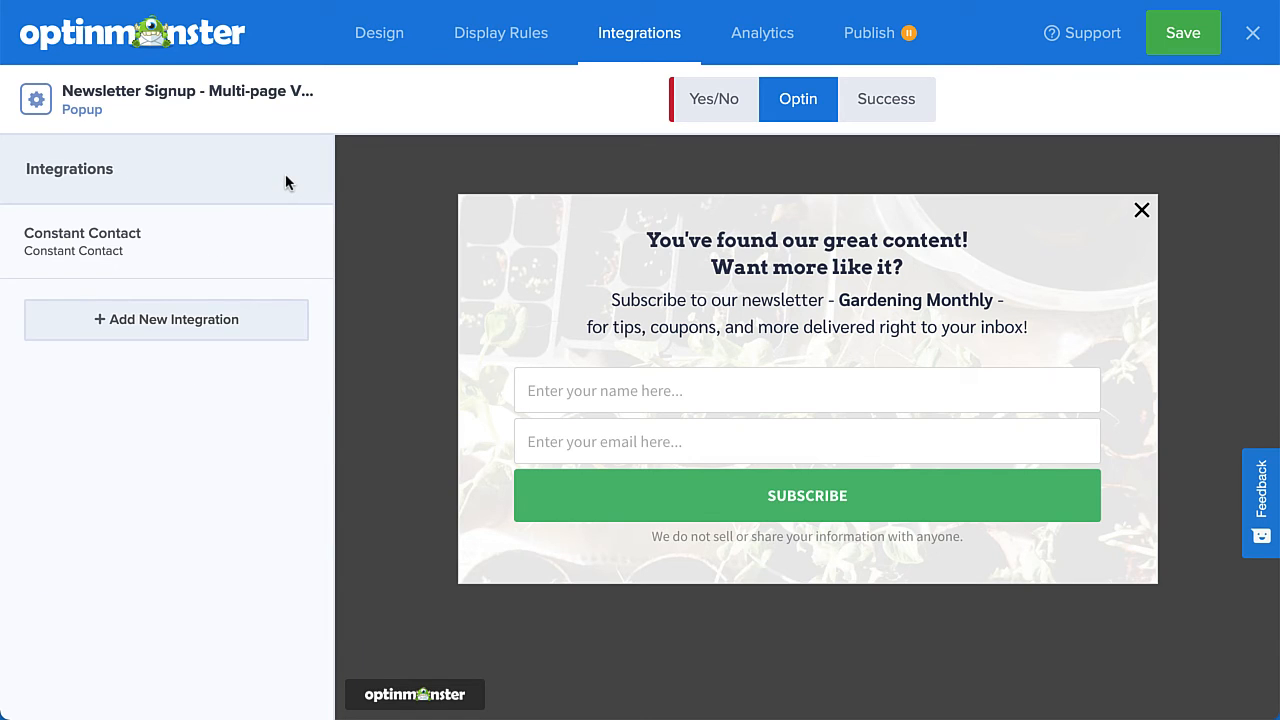
{"action": "mouse_move", "coordinate": [245, 319]}
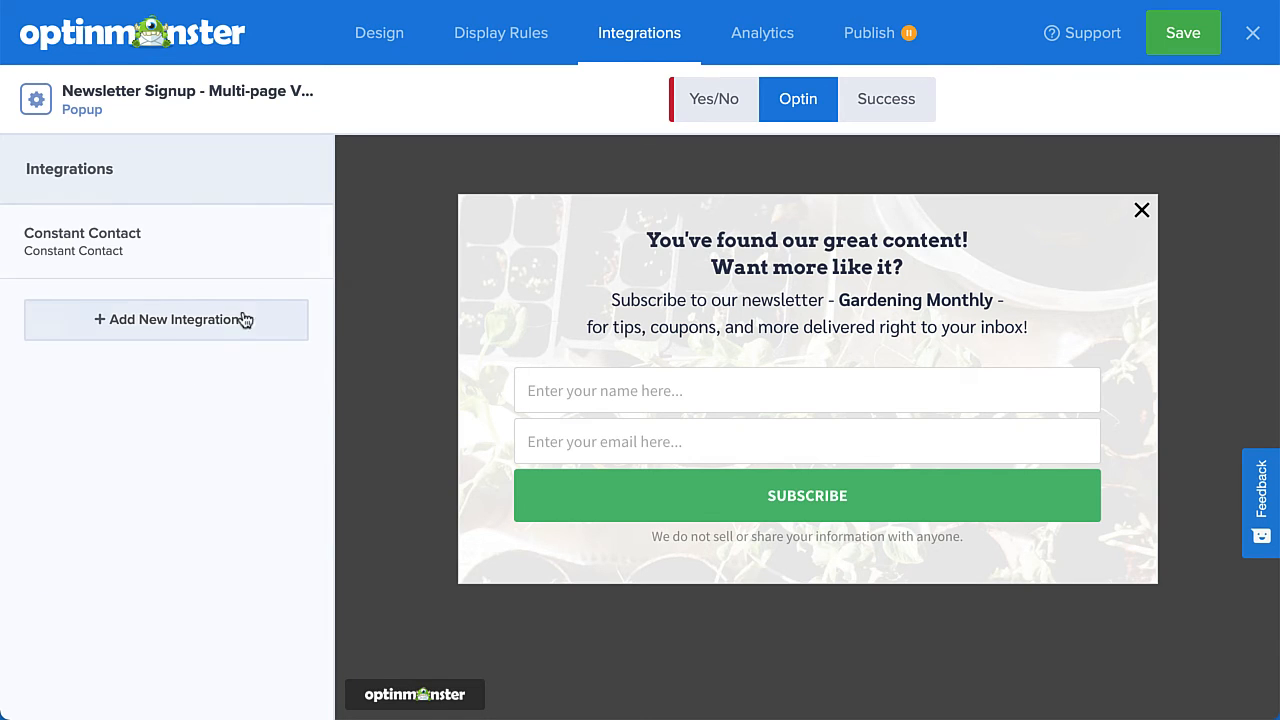
Add Monster Leads as a second integration for the campaign
{"action": "left_click", "coordinate": [165, 319]}
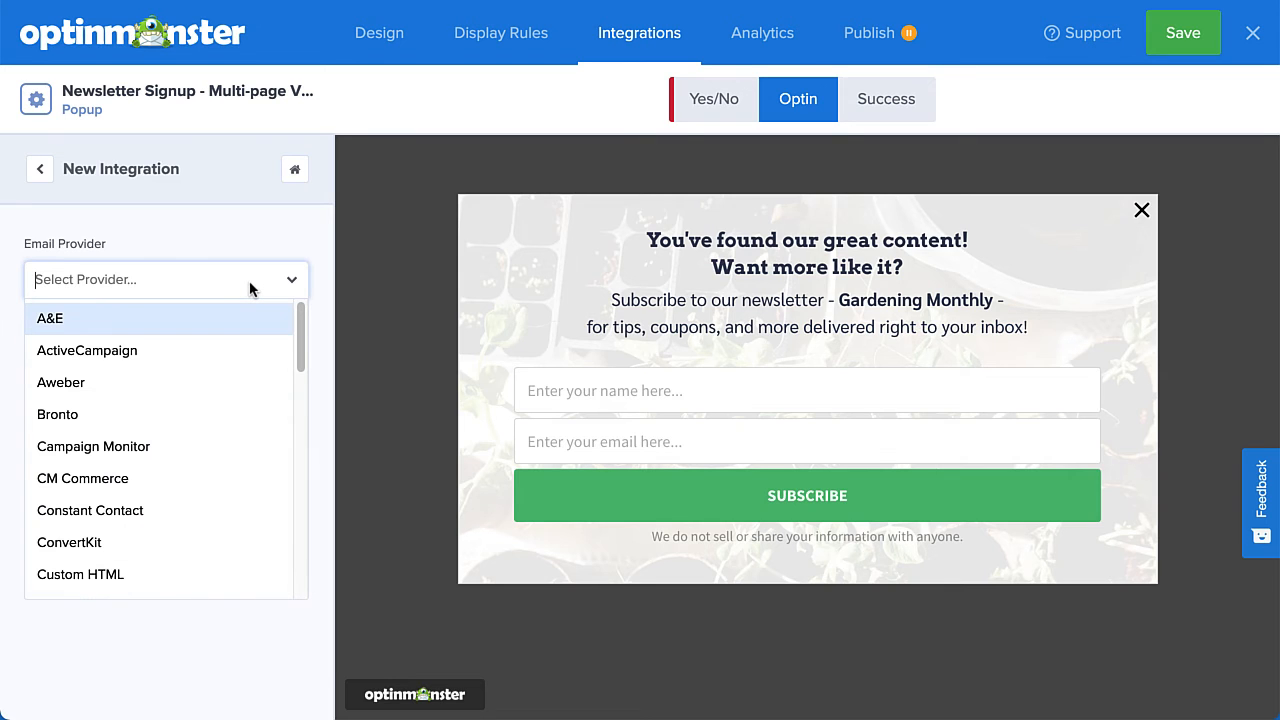
{"action": "scroll", "scroll_direction": "down", "scroll_amount": 3}
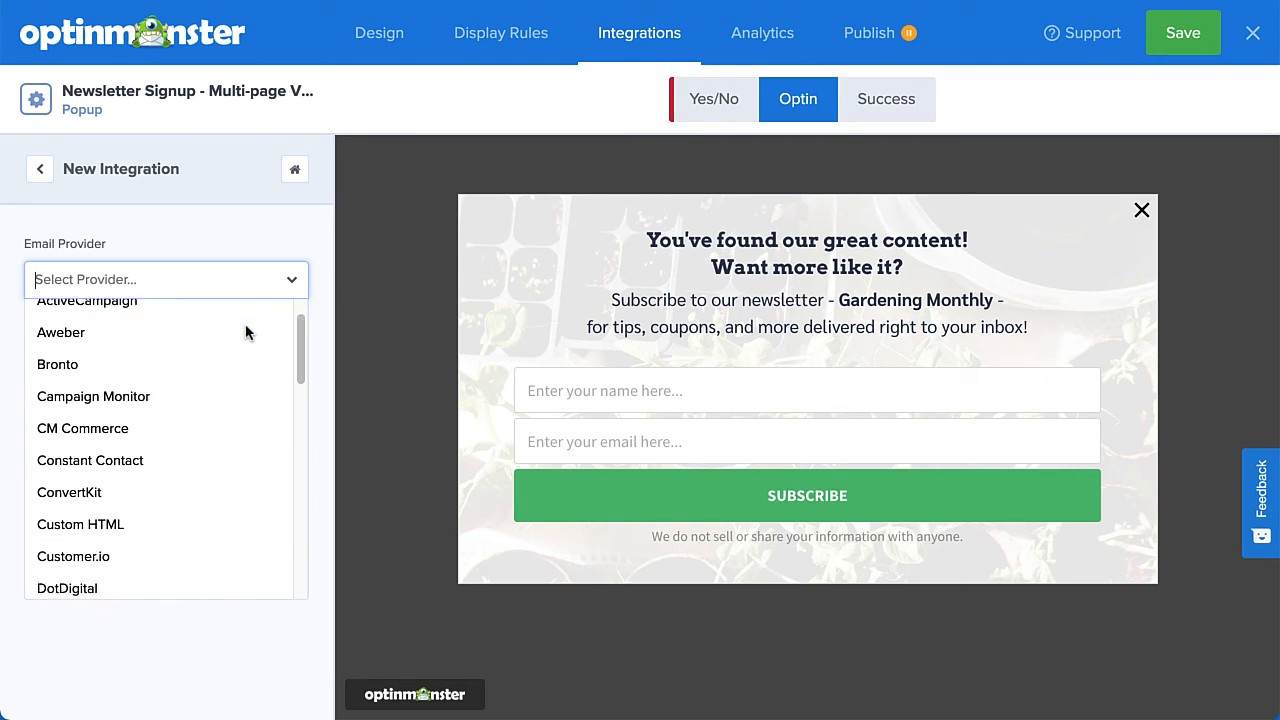
{"action": "scroll", "scroll_direction": "down", "scroll_amount": 3}
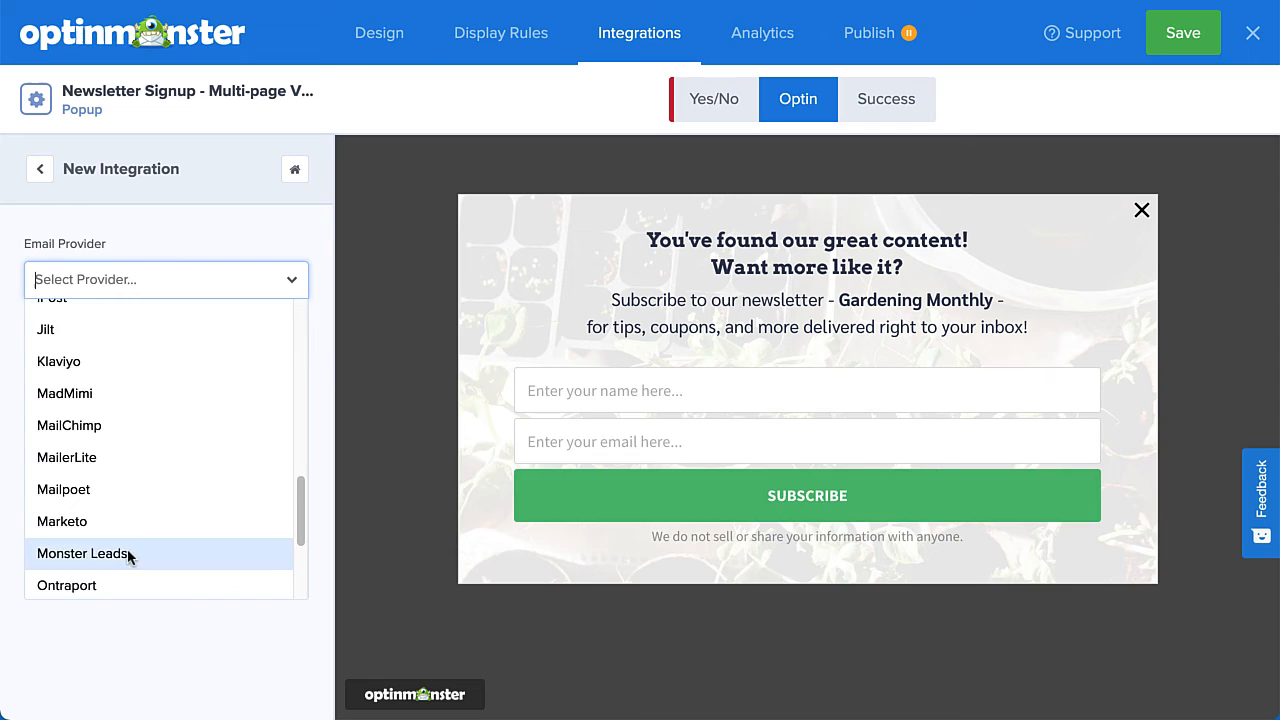
{"action": "left_click", "coordinate": [82, 553]}
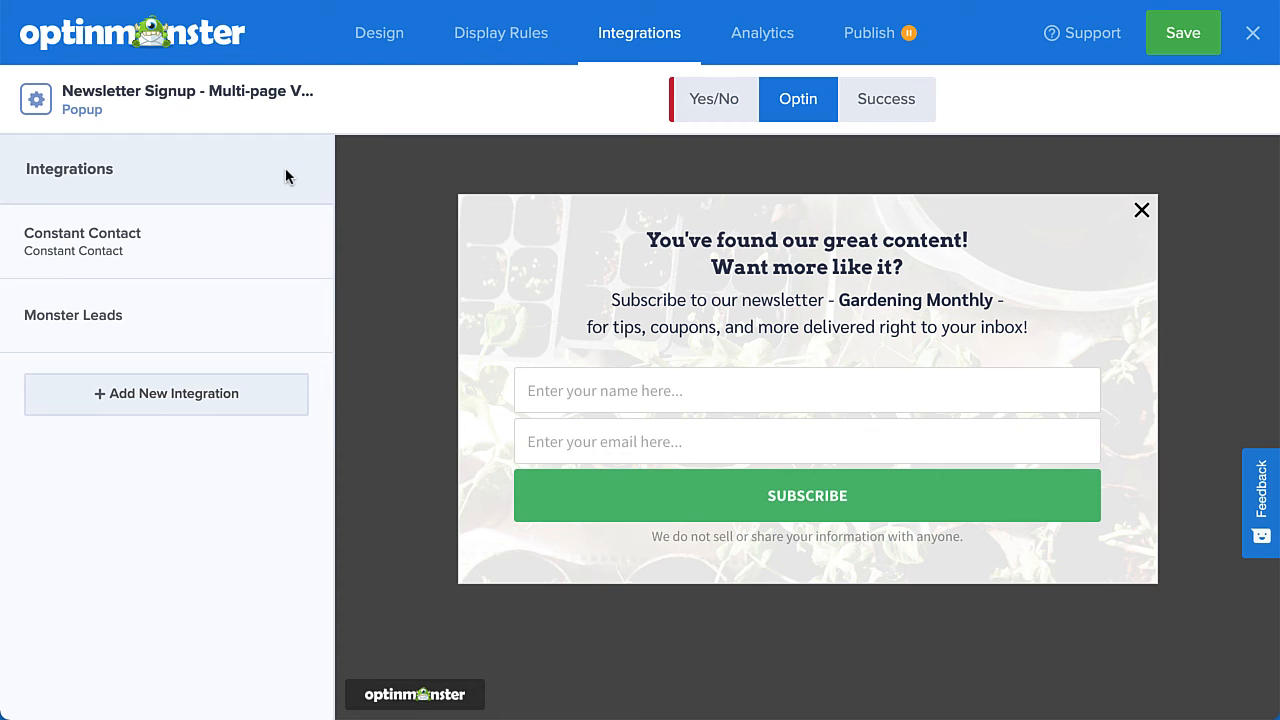
Publish the newsletter campaign and return to the Simply Natural blog post
{"action": "left_click", "coordinate": [869, 33]}
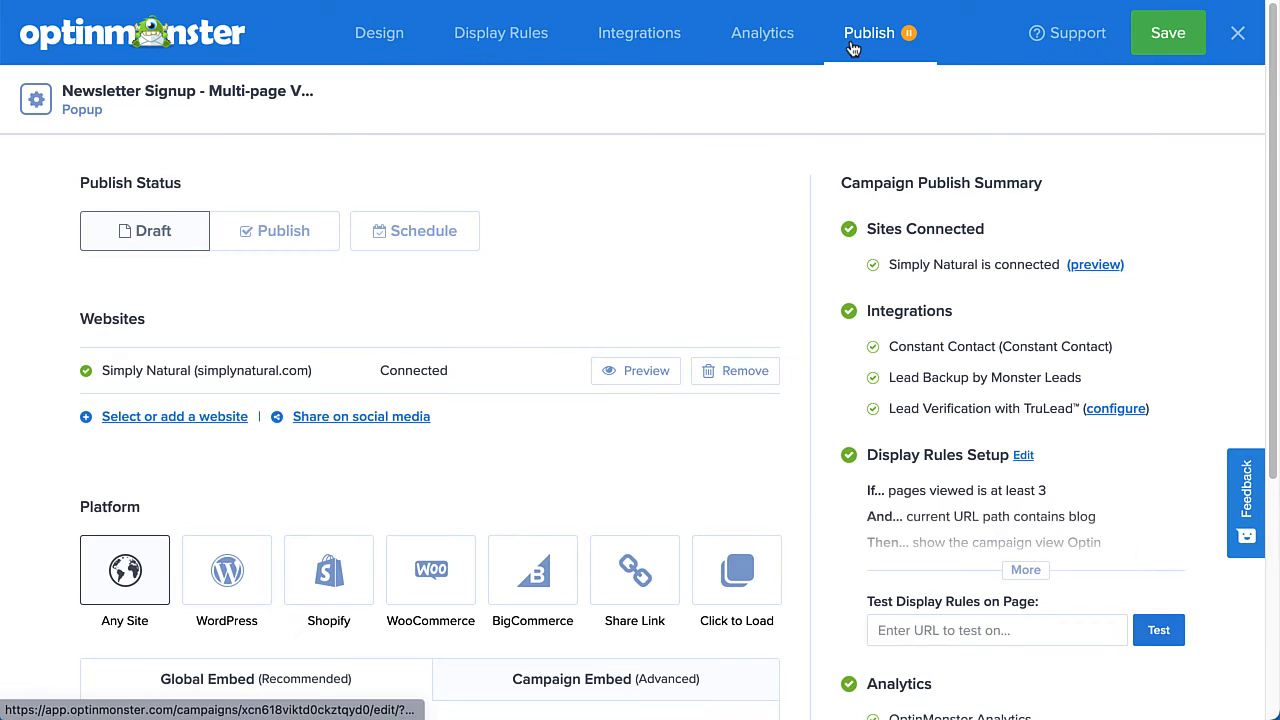
{"action": "left_click", "coordinate": [284, 231]}
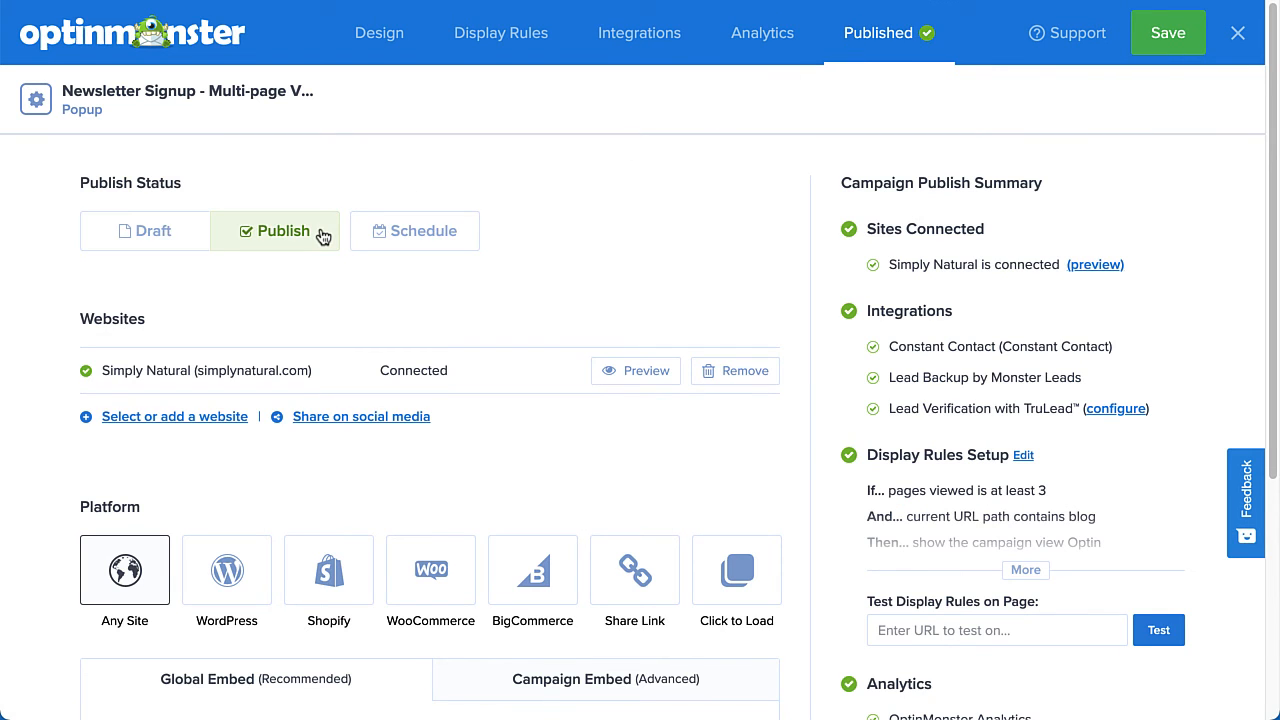
{"action": "mouse_move", "coordinate": [1063, 105]}
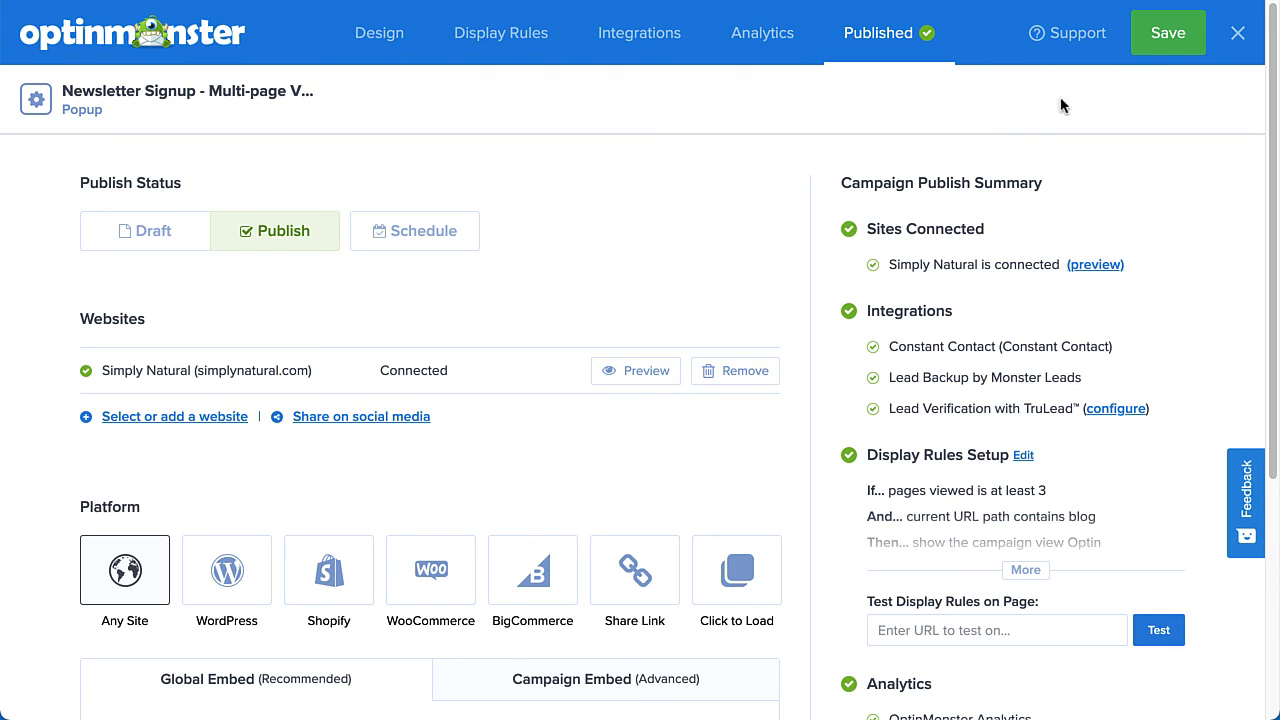
{"action": "left_click", "coordinate": [1094, 264]}
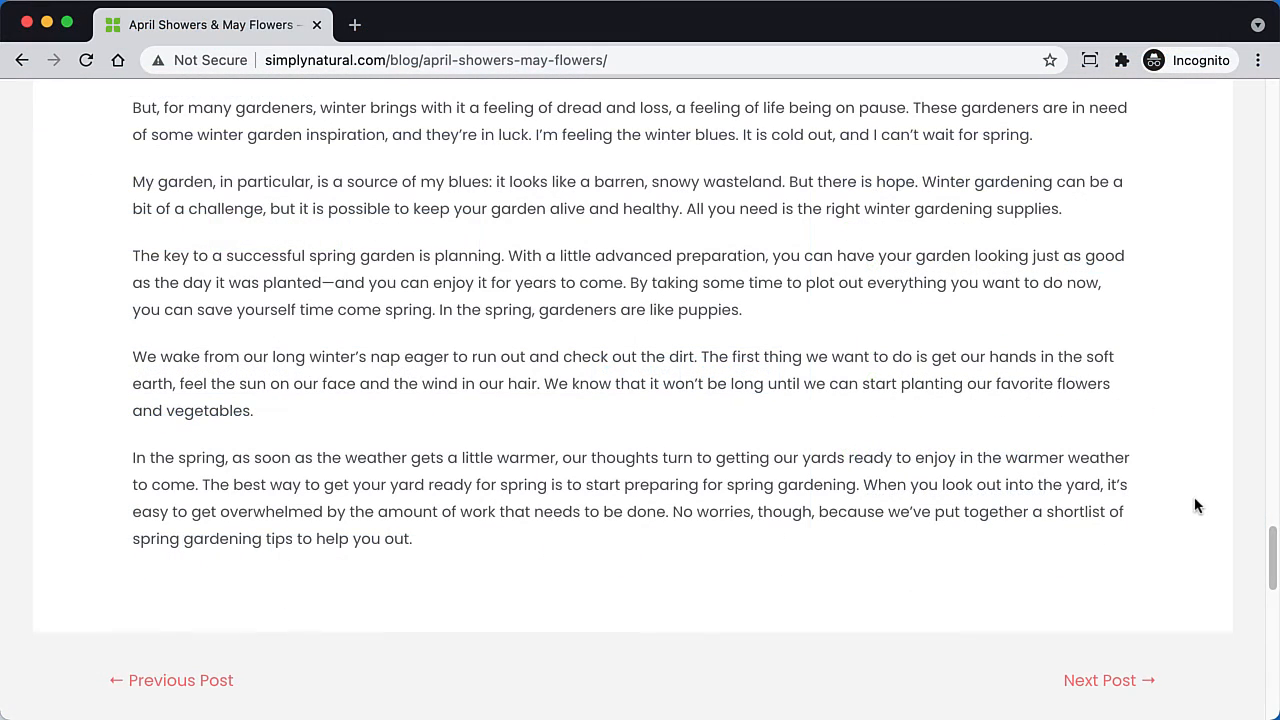
{"action": "mouse_move", "coordinate": [1100, 680]}
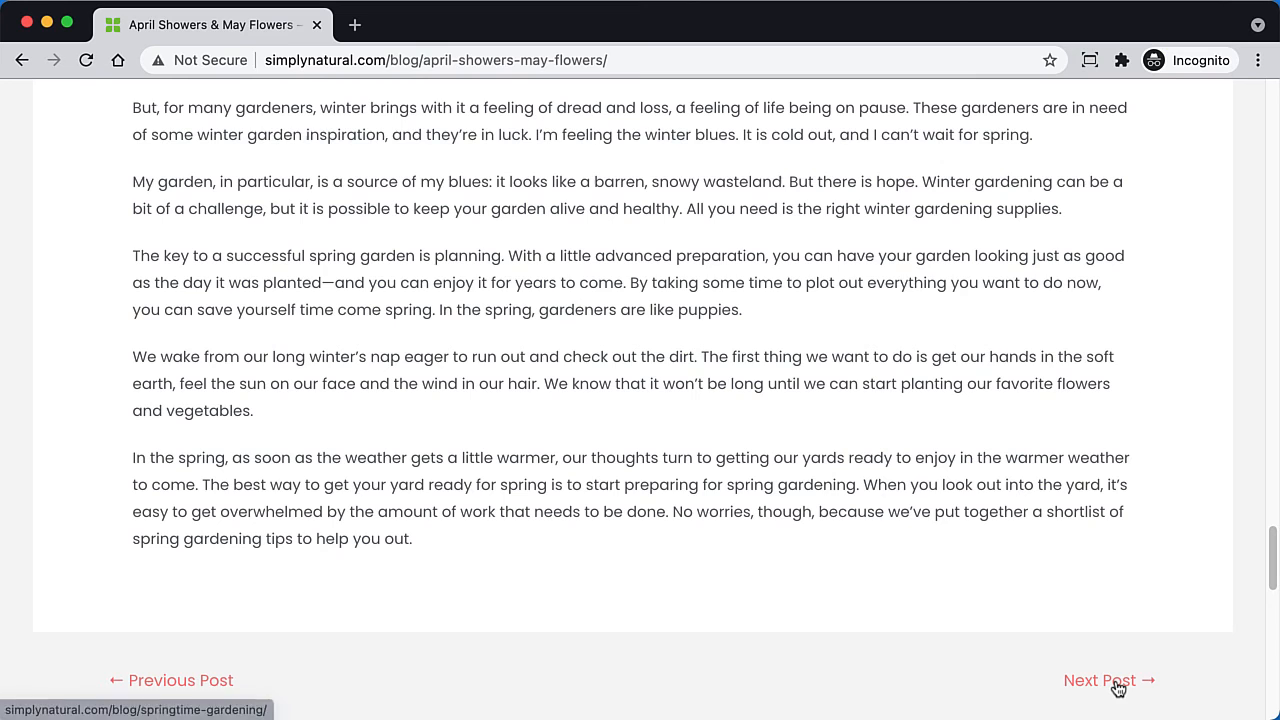
Go to the next blog post, Springtime Gardening, triggering the newsletter popup
{"action": "left_click", "coordinate": [1099, 680]}
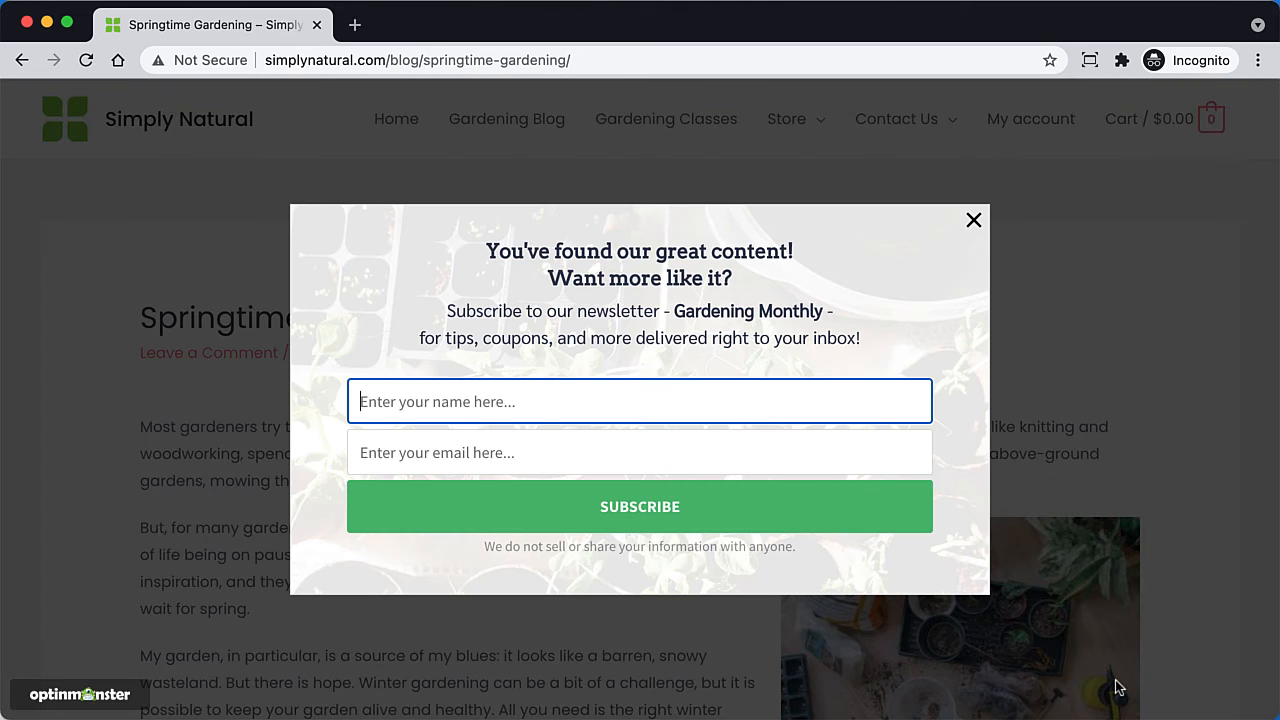
{"action": "mouse_move", "coordinate": [903, 612]}
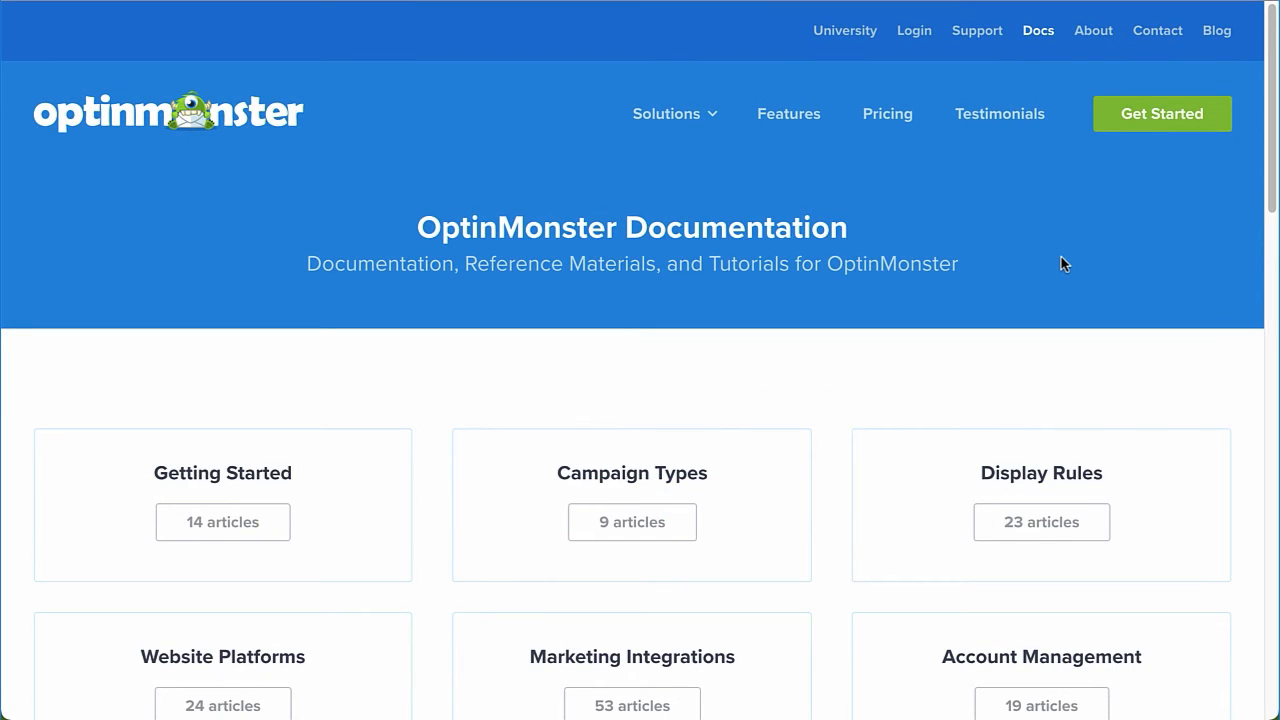
Scroll the OptinMonster Docs home past the category cards to the help search and Submit A Ticket
{"action": "scroll", "scroll_direction": "down", "scroll_amount": 3}
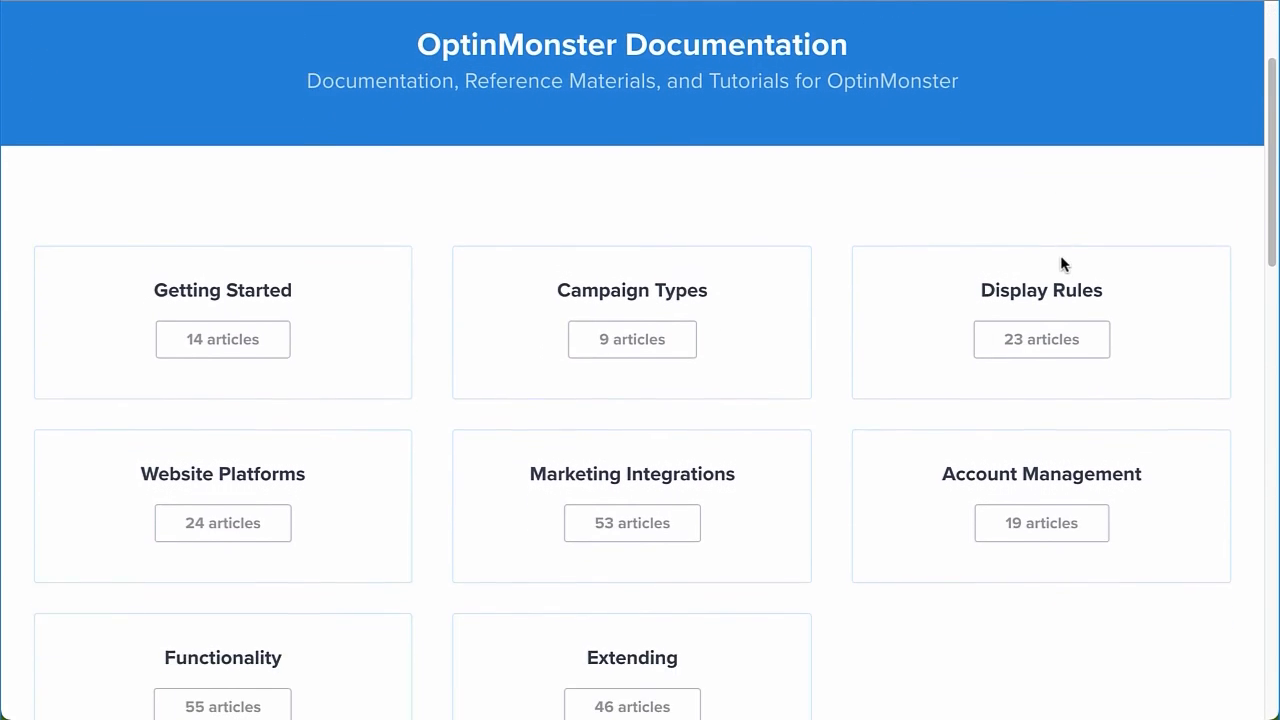
{"action": "scroll", "scroll_direction": "down", "scroll_amount": 3}
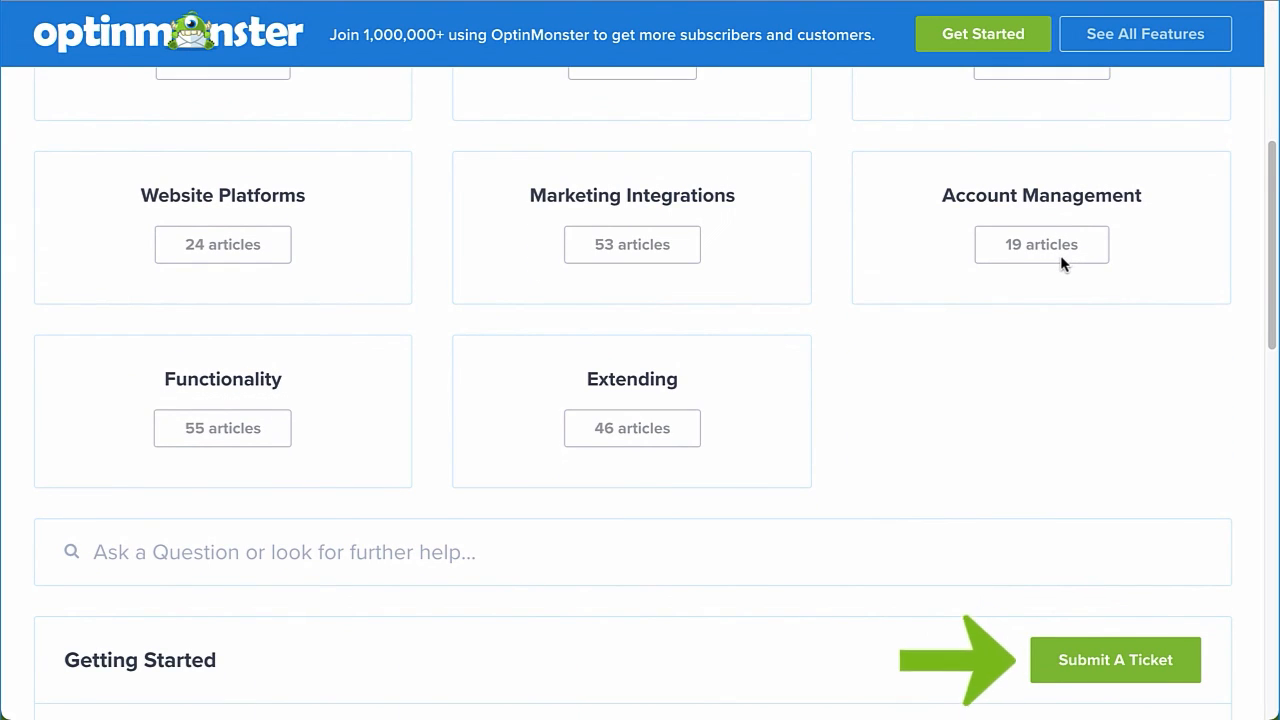